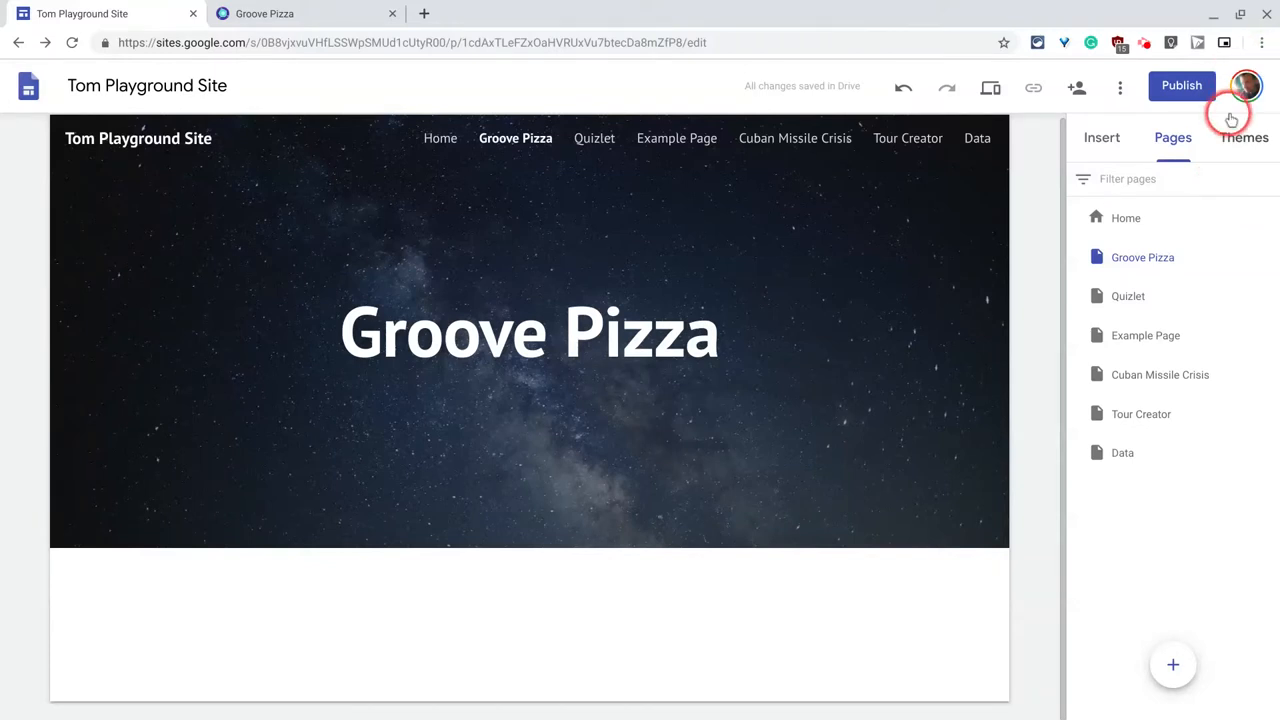
mouse_move(1035, 235)
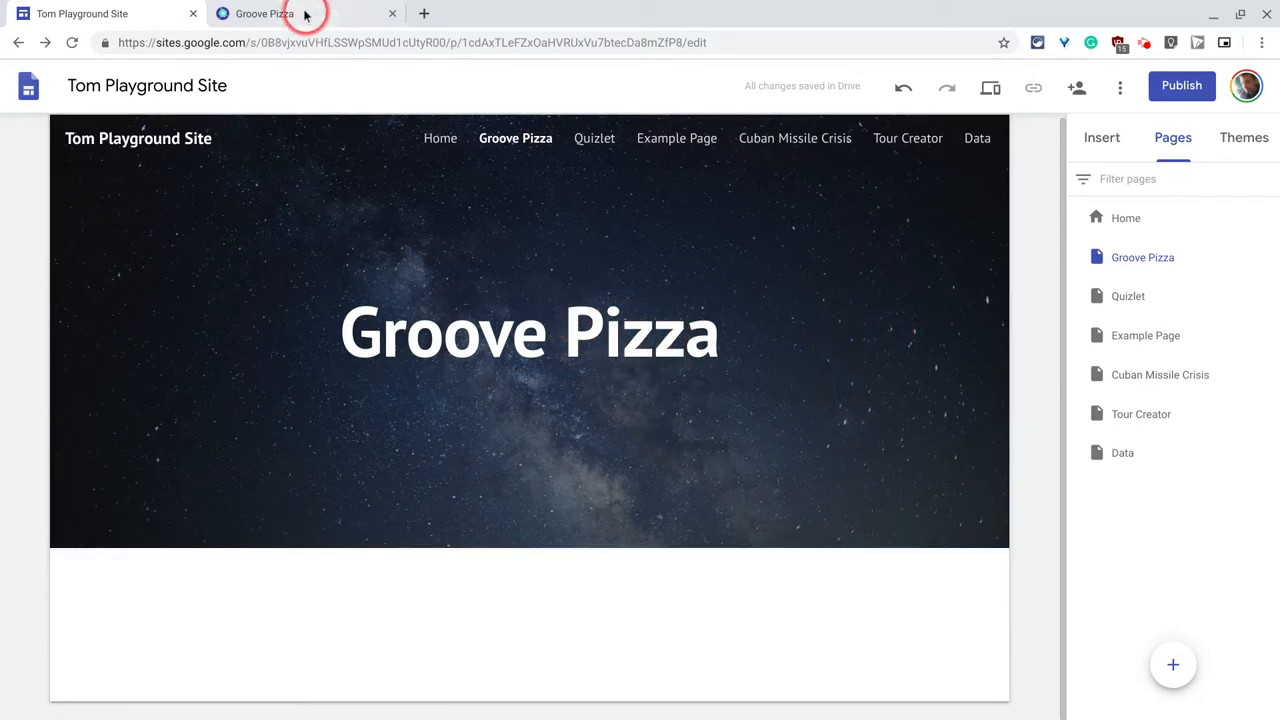
Switch to the Groove Pizza app and turn on angle measurements for the rhythm shapes.
left_click(264, 13)
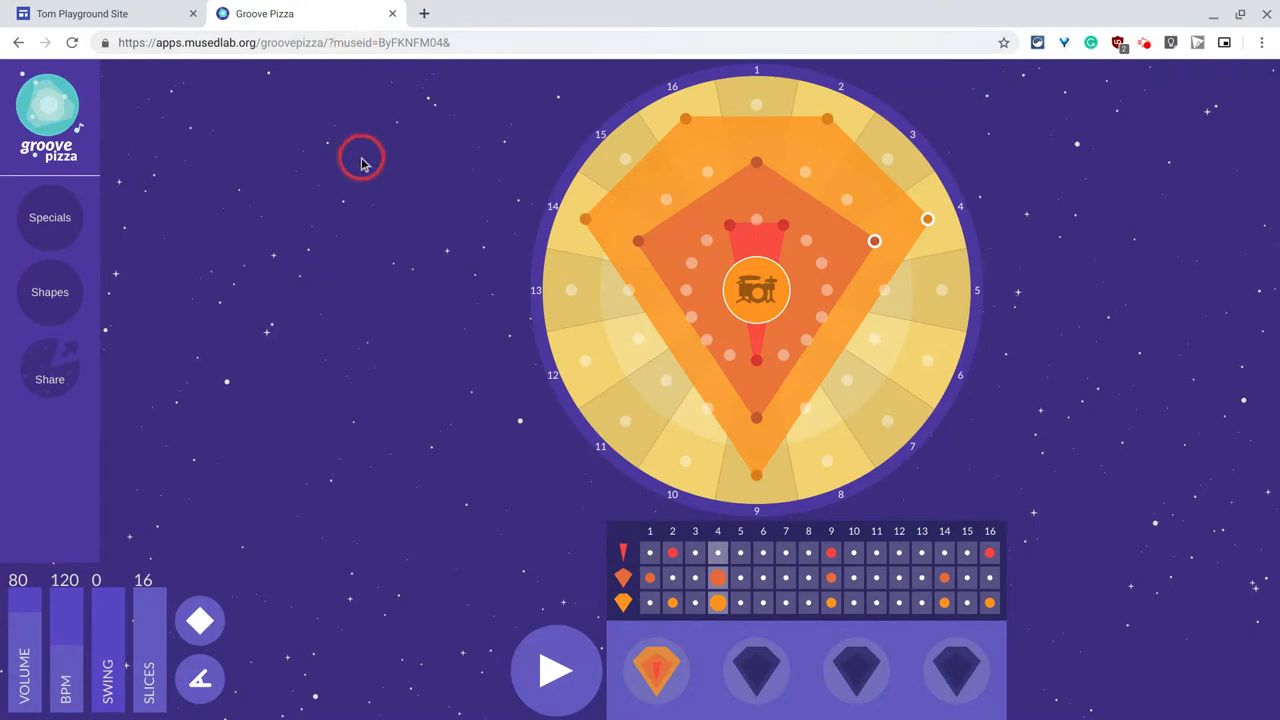
mouse_move(355, 205)
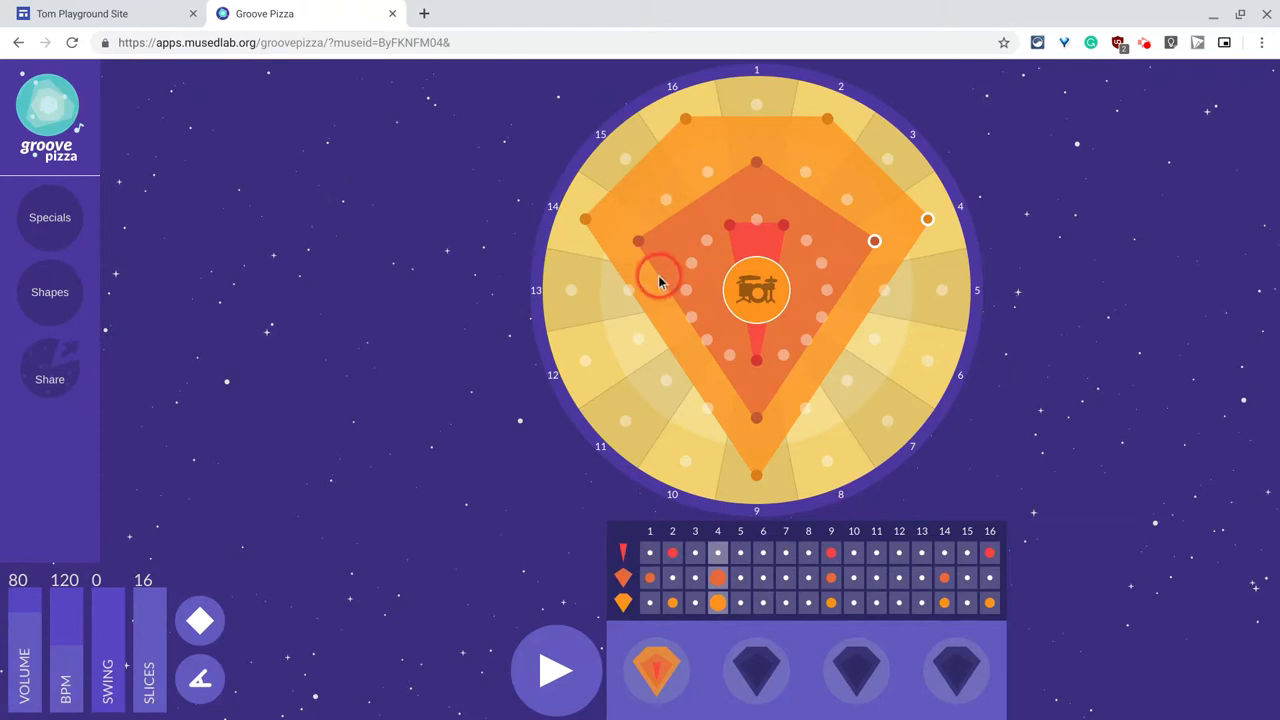
left_click(199, 680)
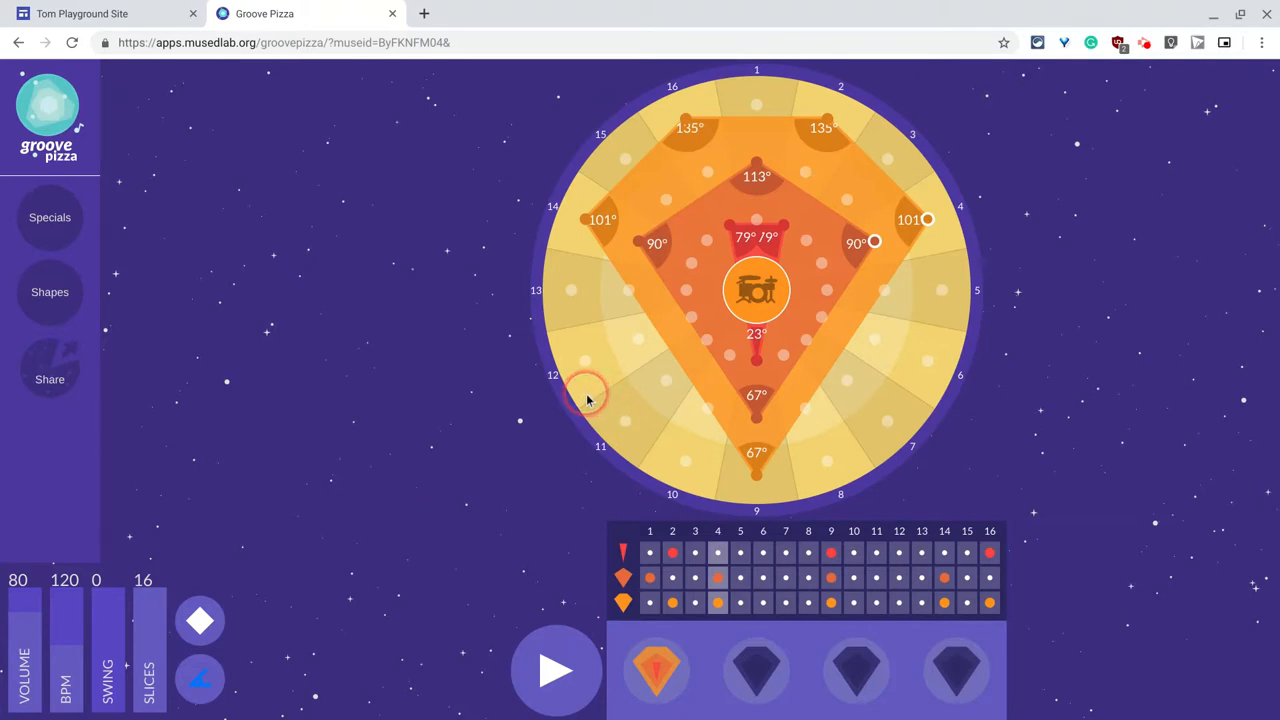
mouse_move(548, 490)
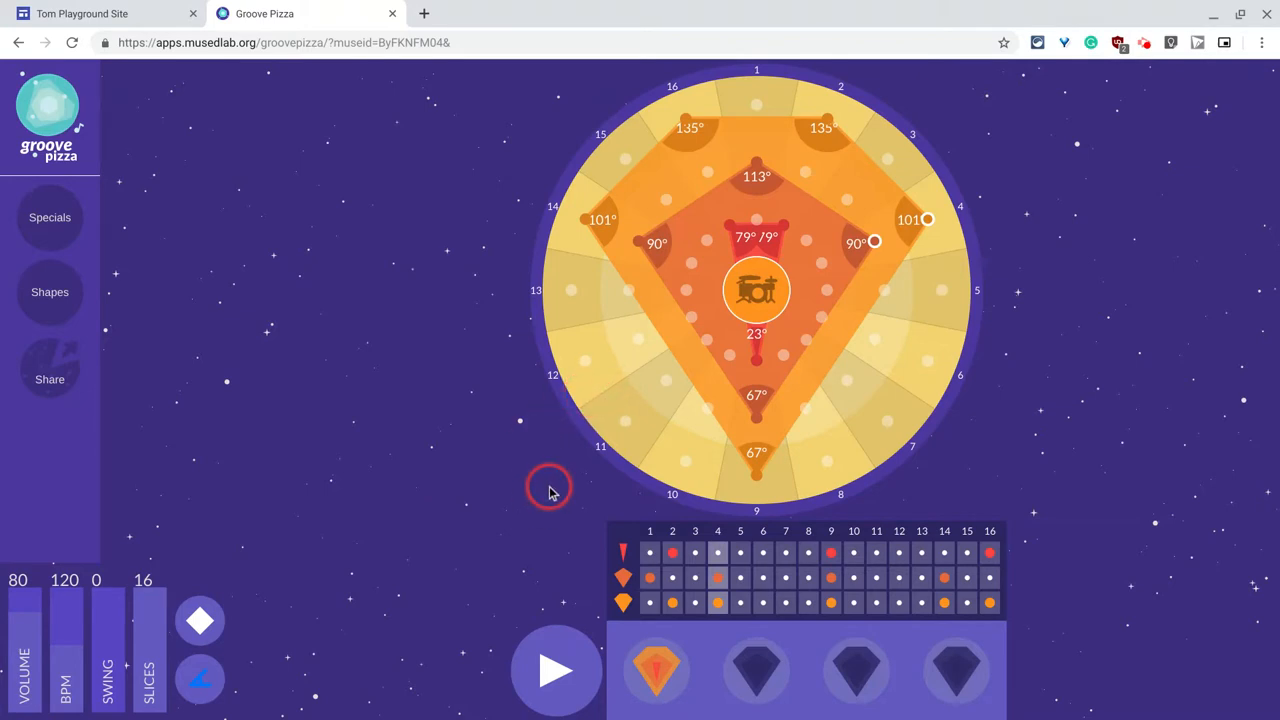
mouse_move(755, 418)
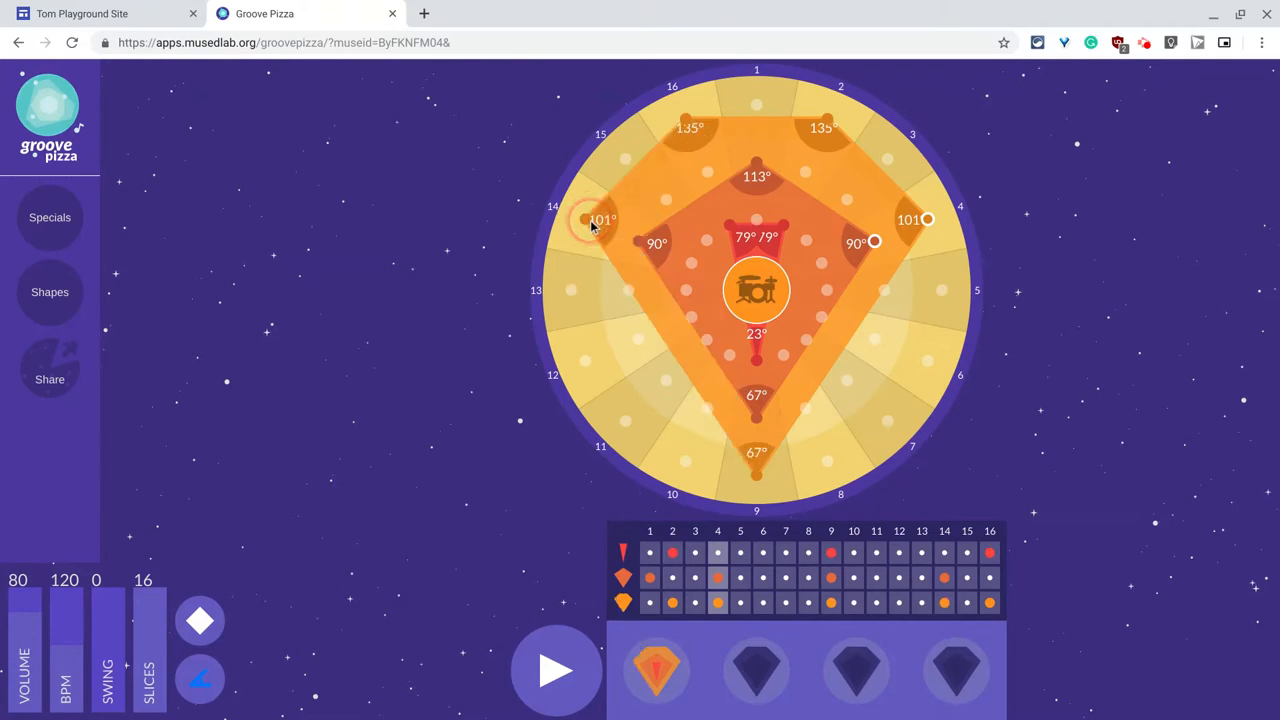
Play the angle-marked drum beat aloud, then pause it.
left_click(556, 670)
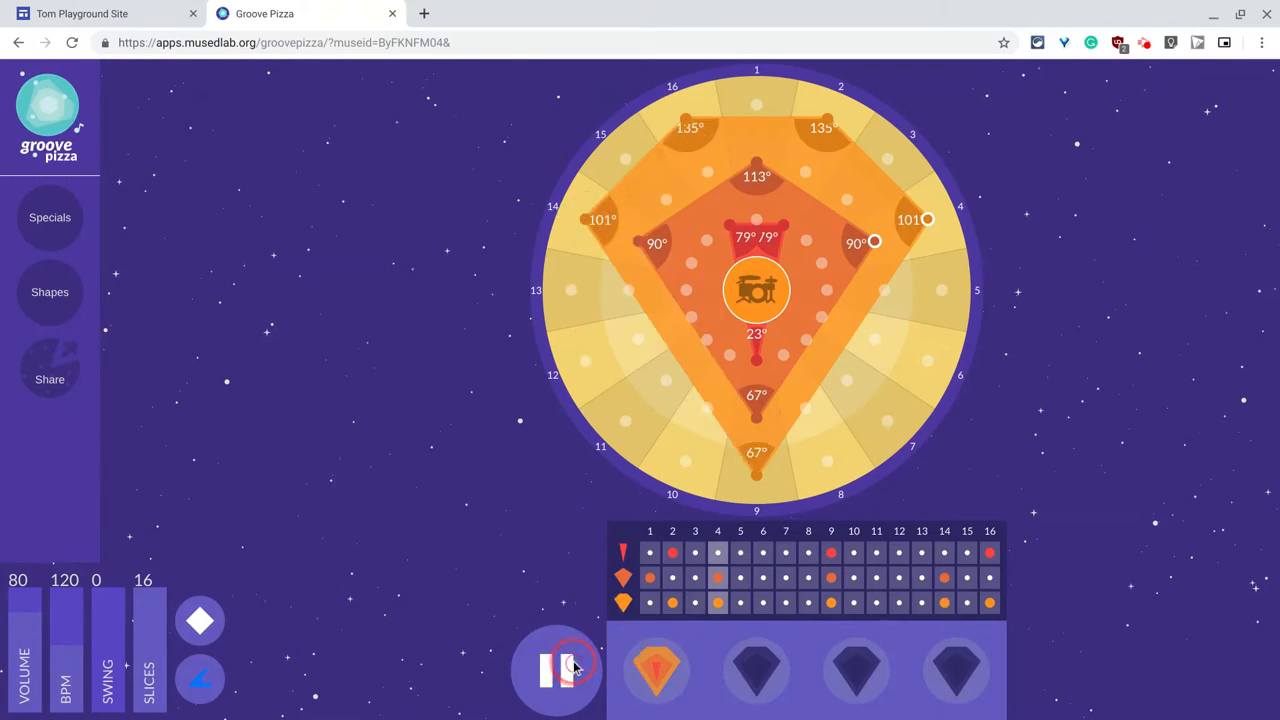
left_click(557, 668)
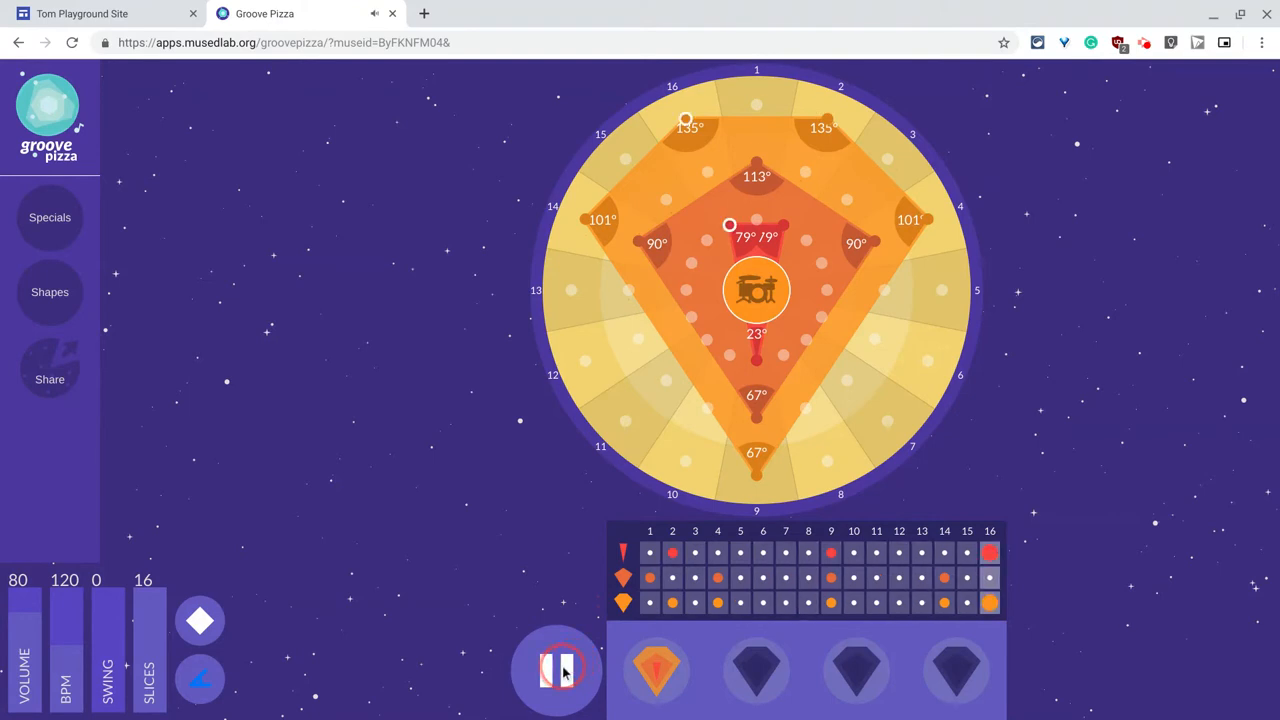
left_click(557, 670)
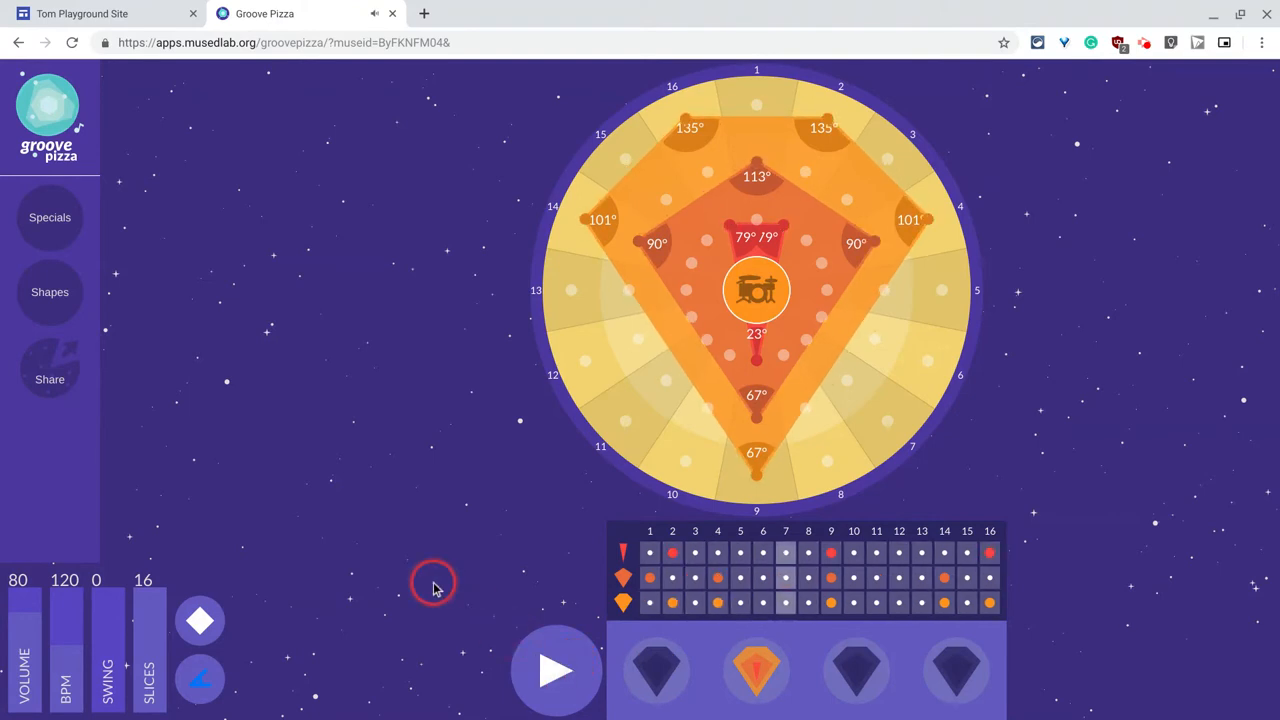
mouse_move(587, 593)
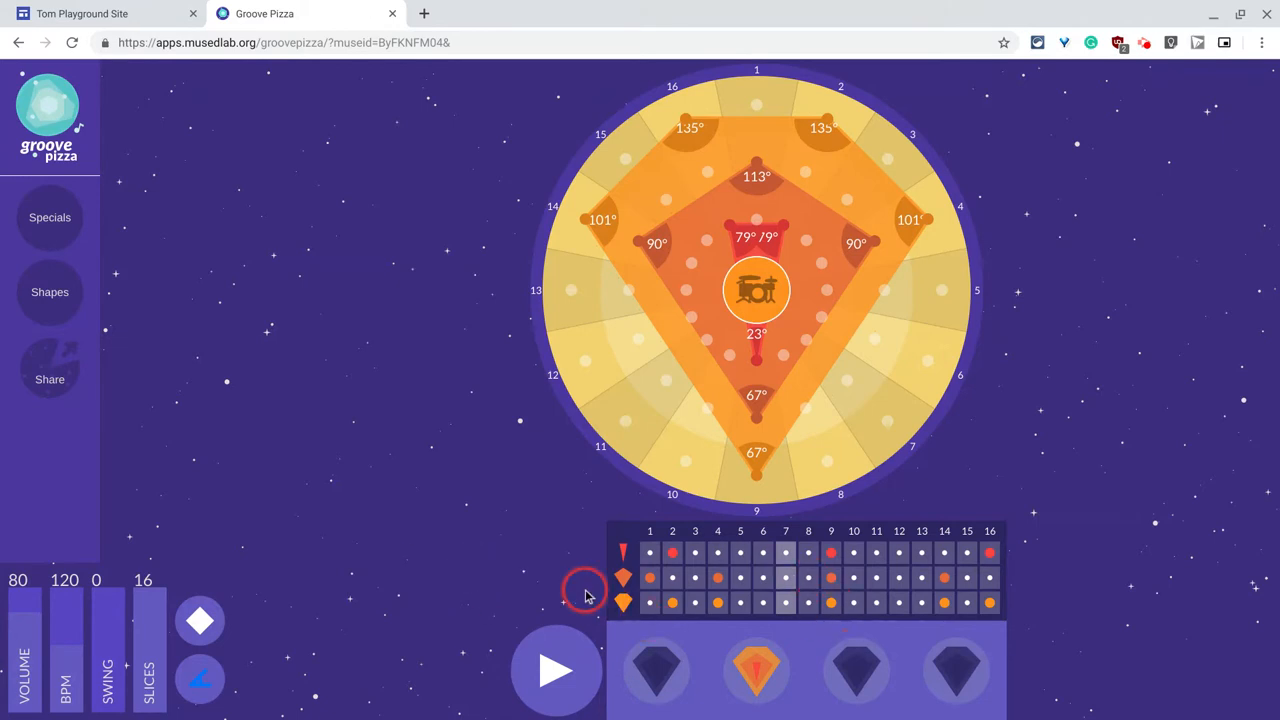
mouse_move(312, 518)
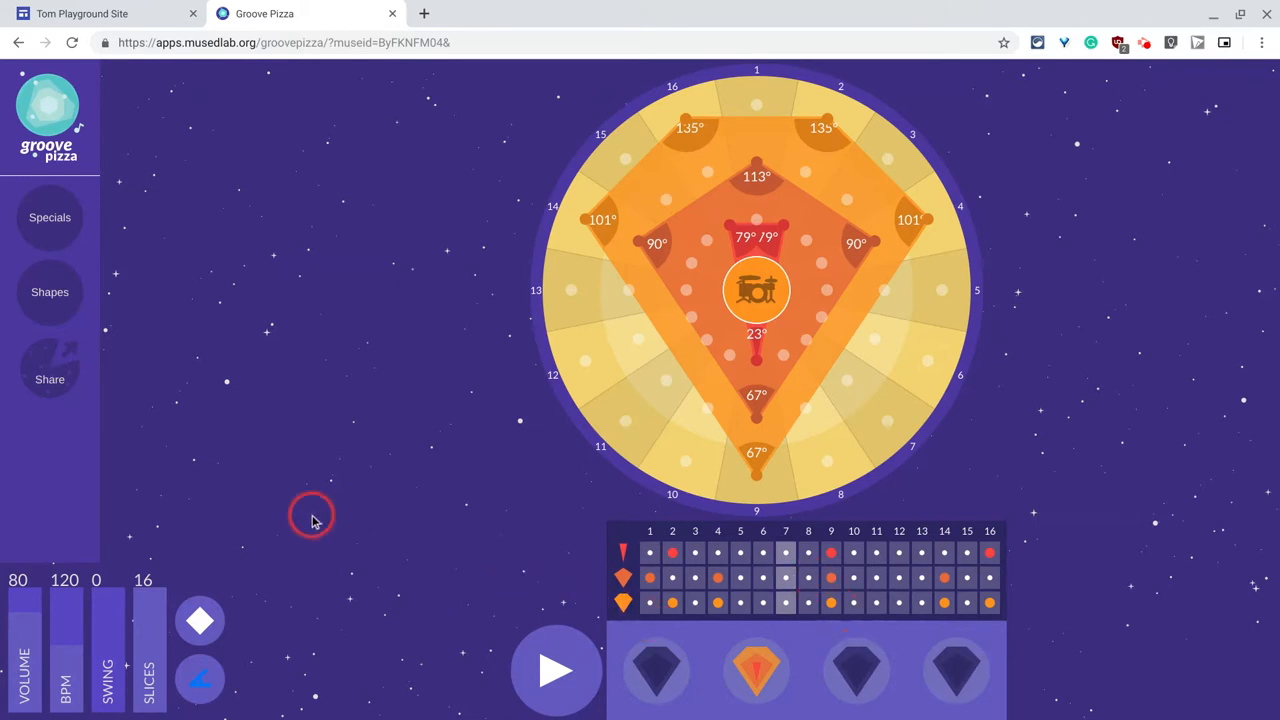
Copy the beat's Share Link from the Share panel and return to Google Sites.
left_click(49, 368)
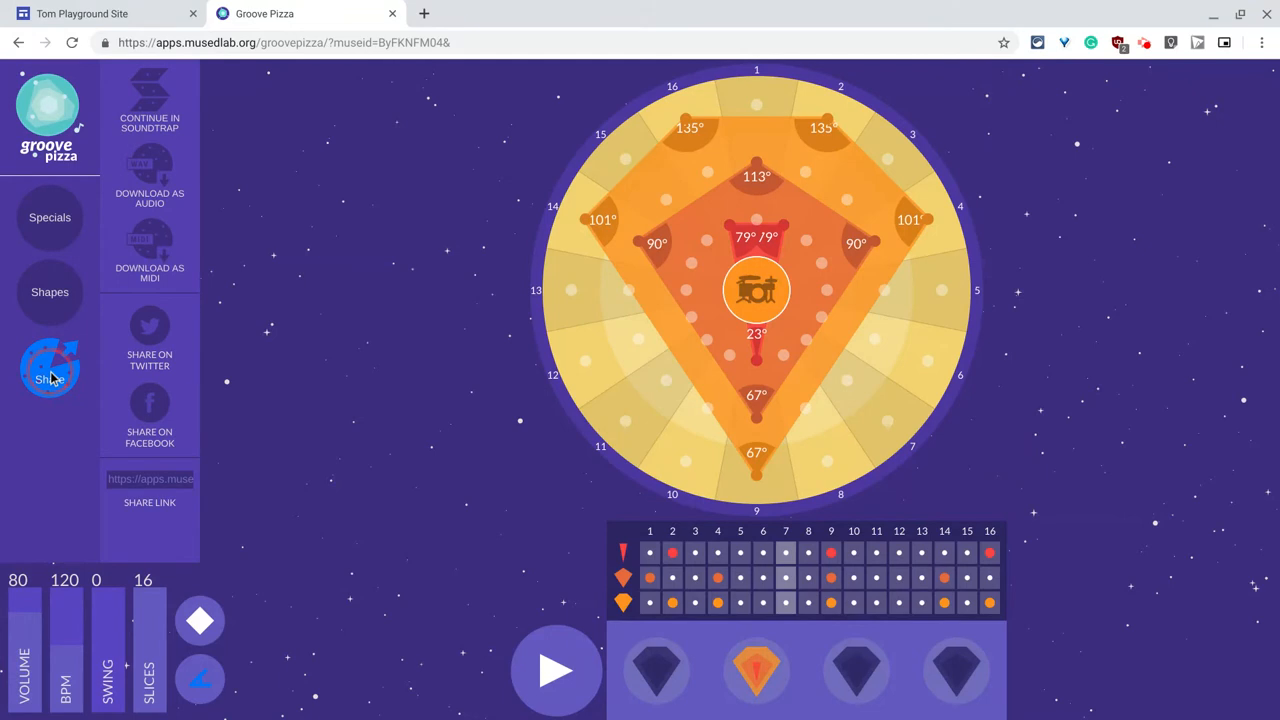
left_click(150, 479)
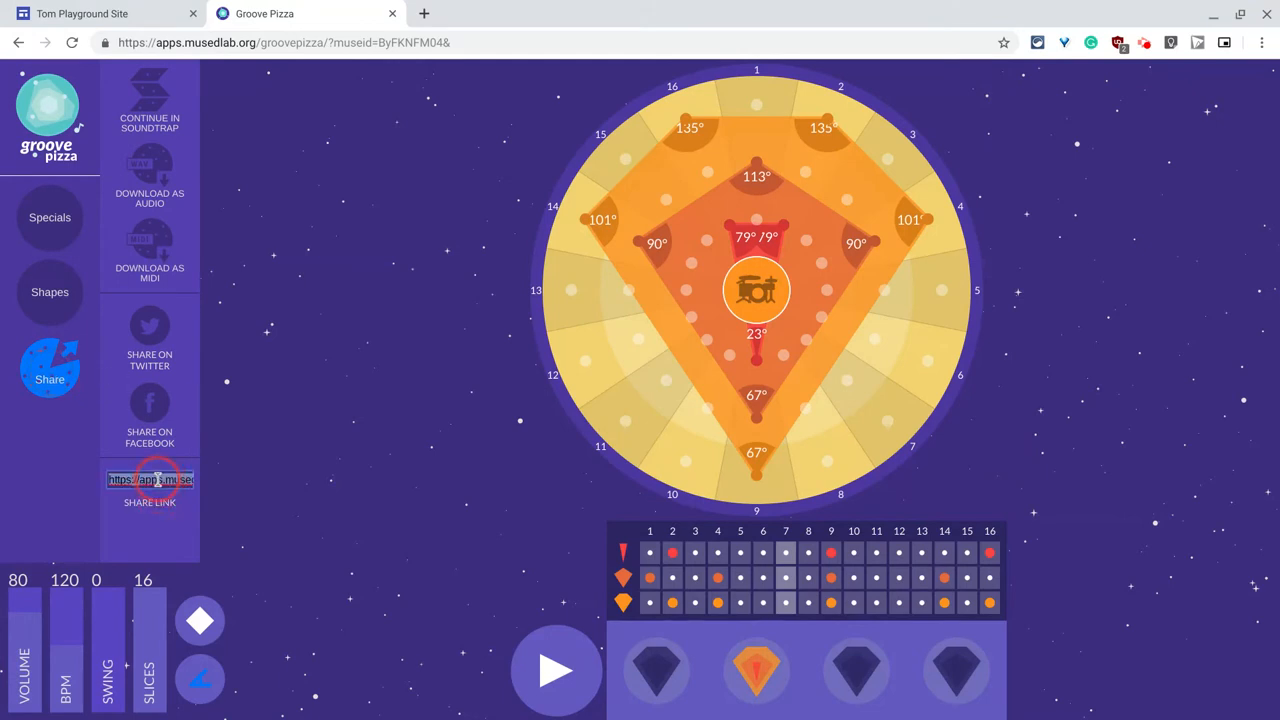
right_click(150, 480)
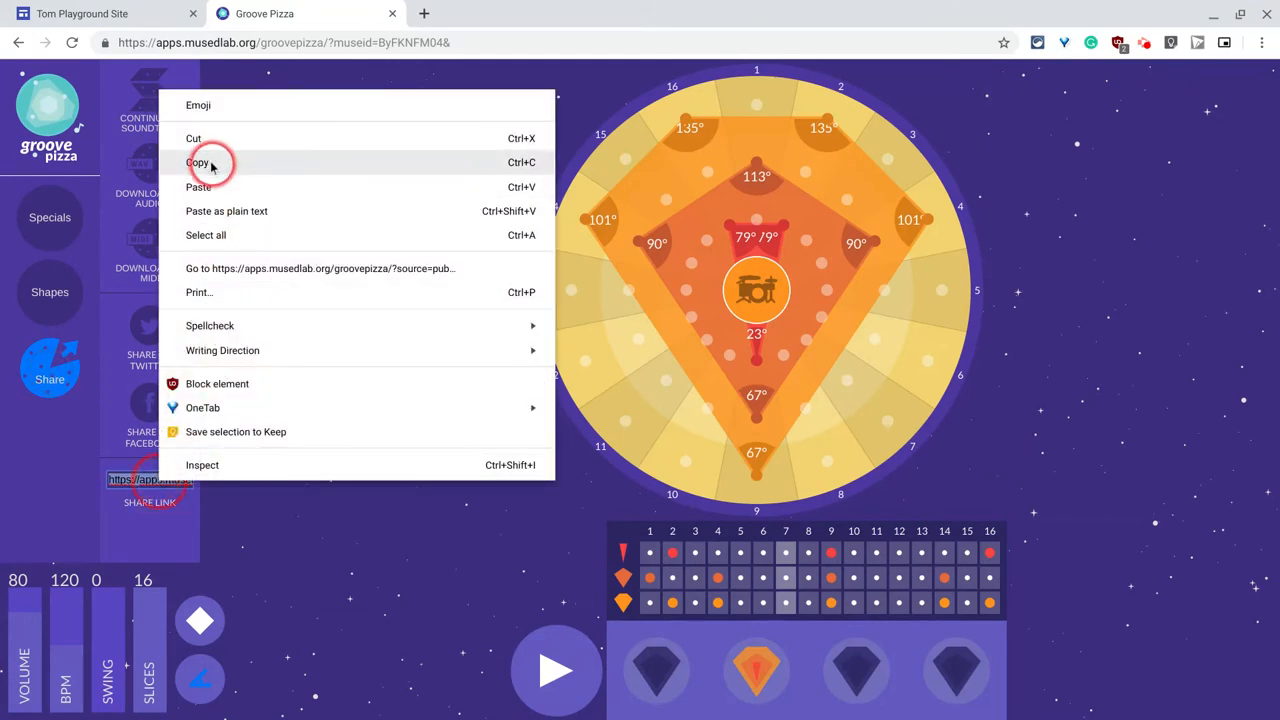
left_click(90, 13)
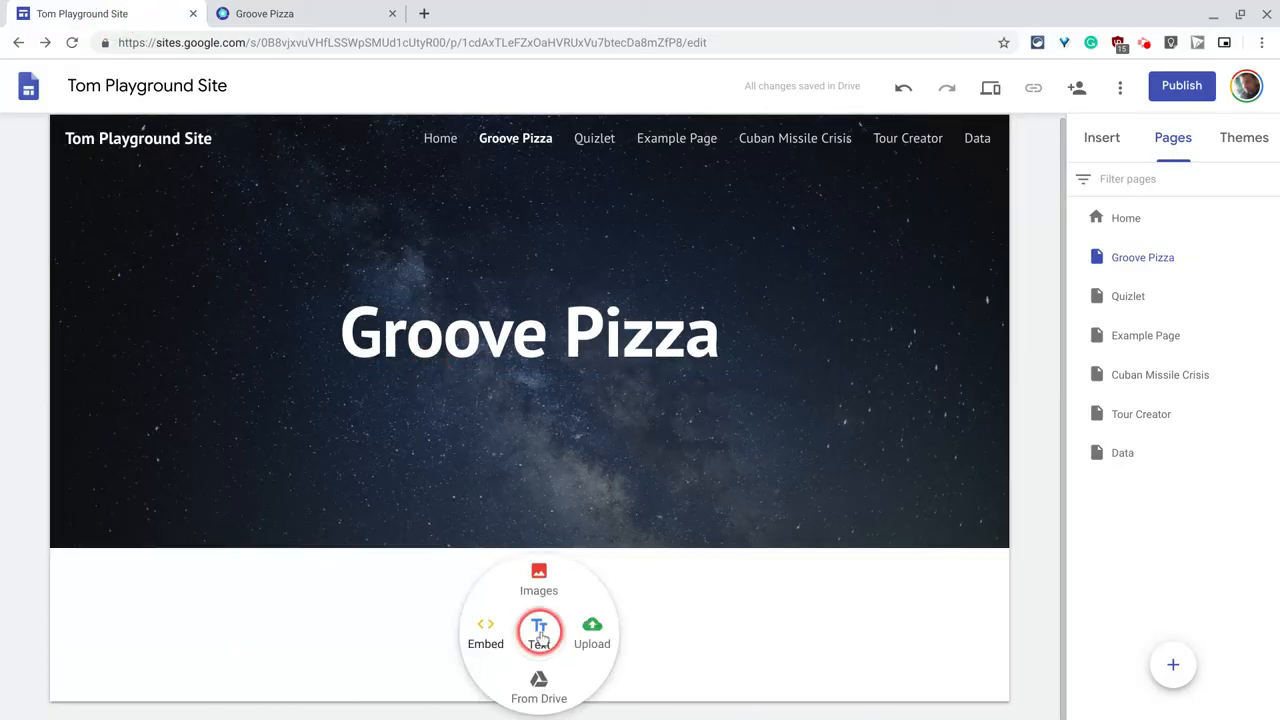
Paste the Groove Pizza link into Embed By URL, insert it as Whole page, and preview.
left_click(485, 630)
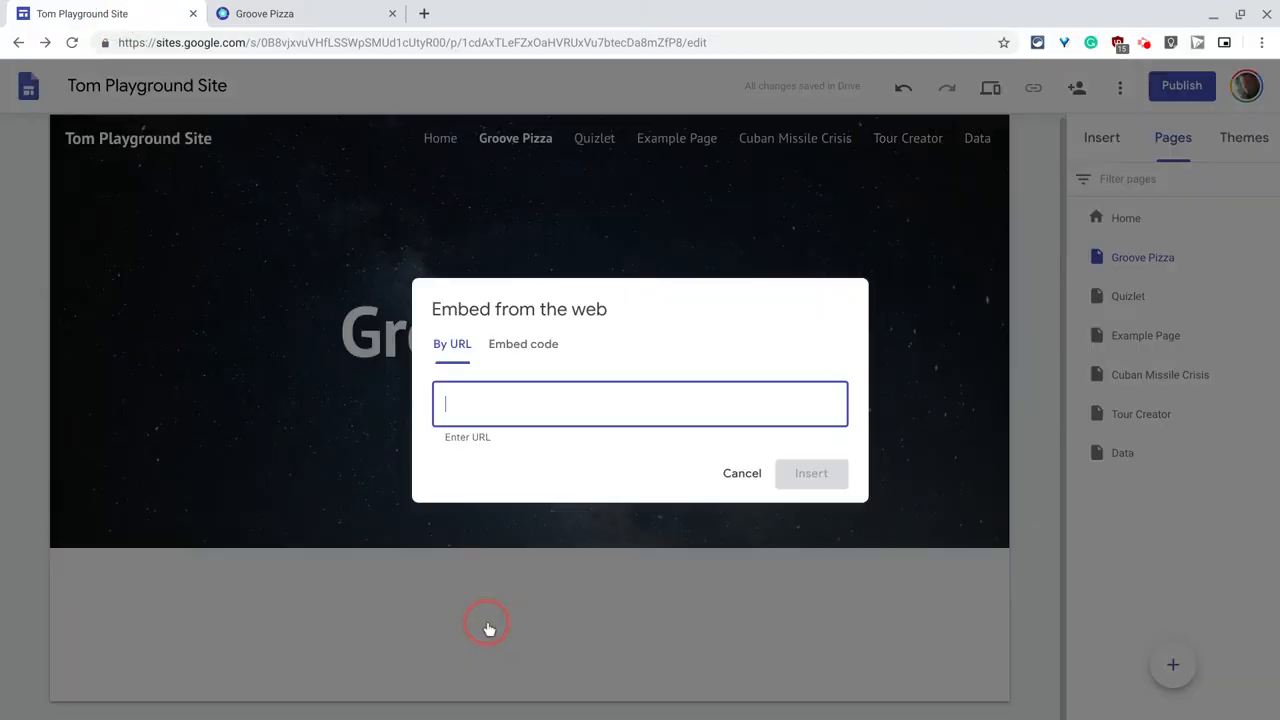
right_click(459, 400)
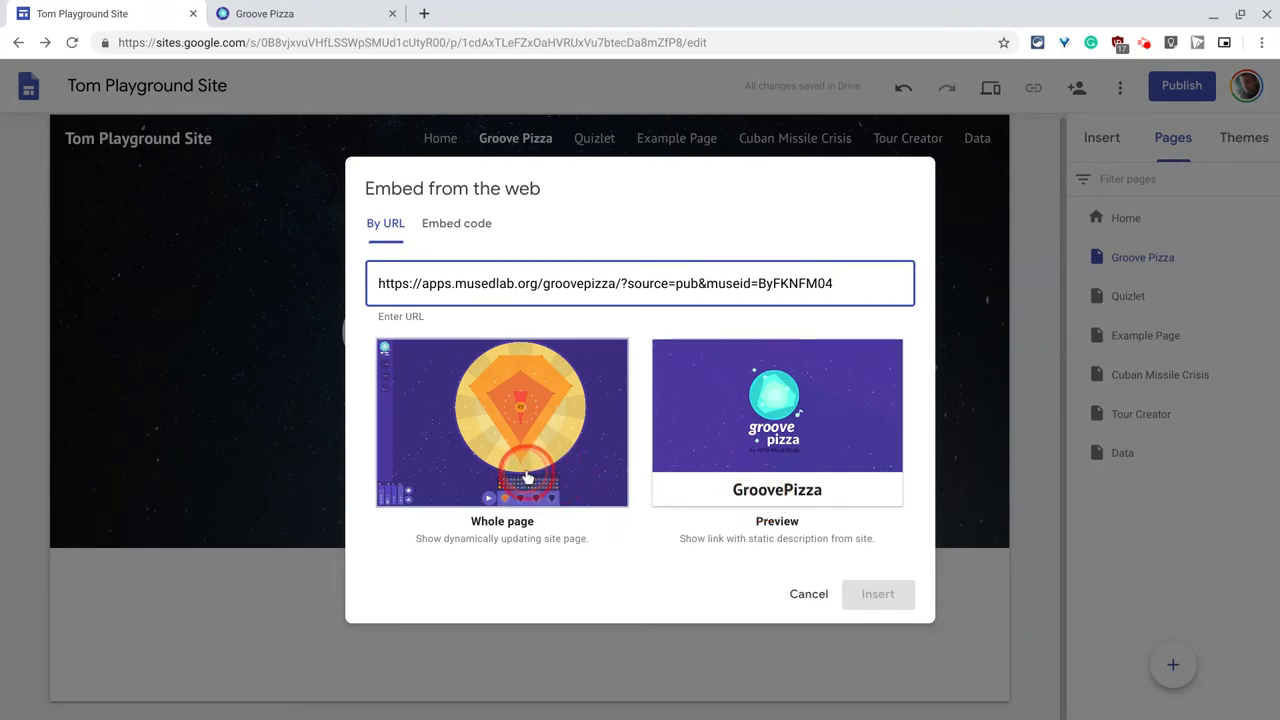
left_click(877, 593)
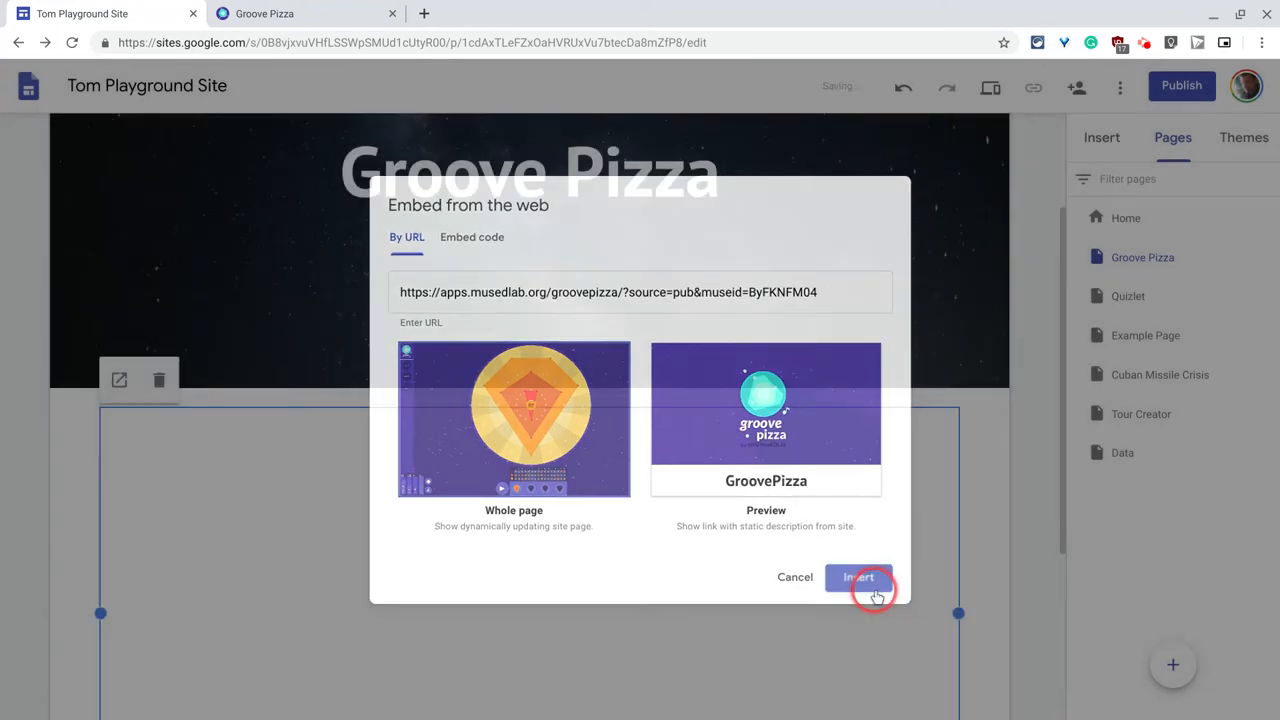
left_click(857, 577)
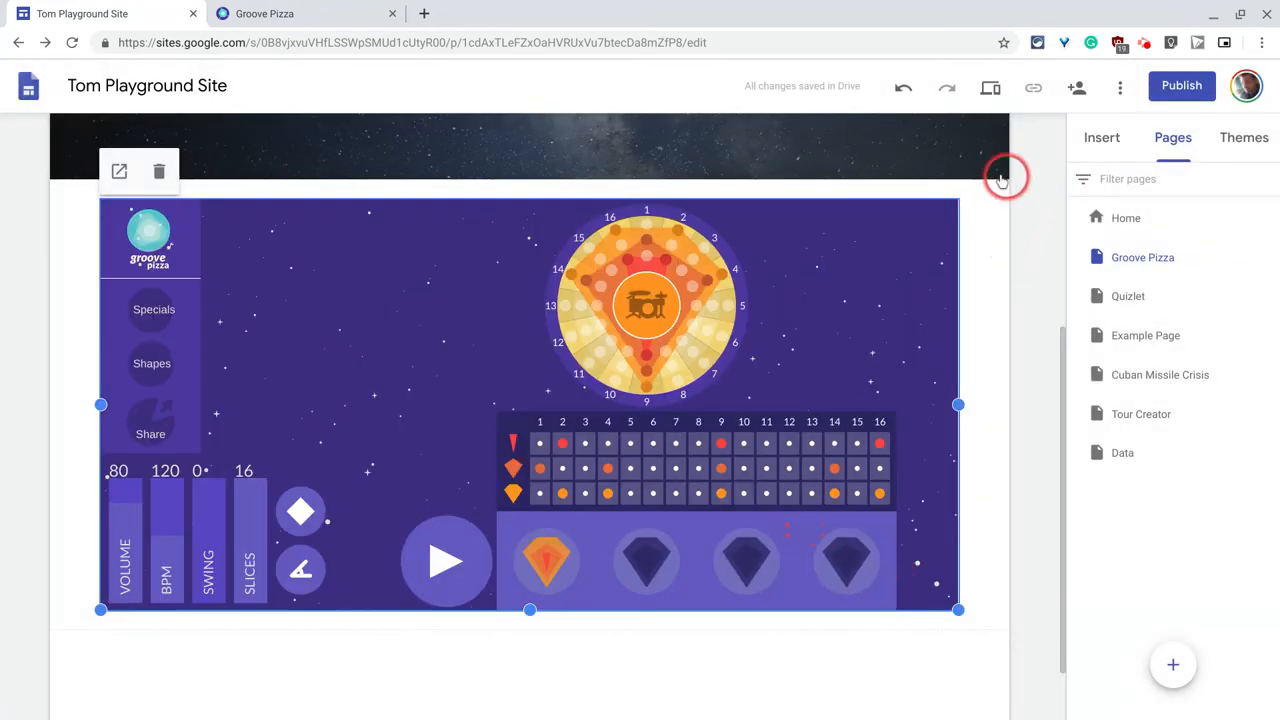
left_click(990, 88)
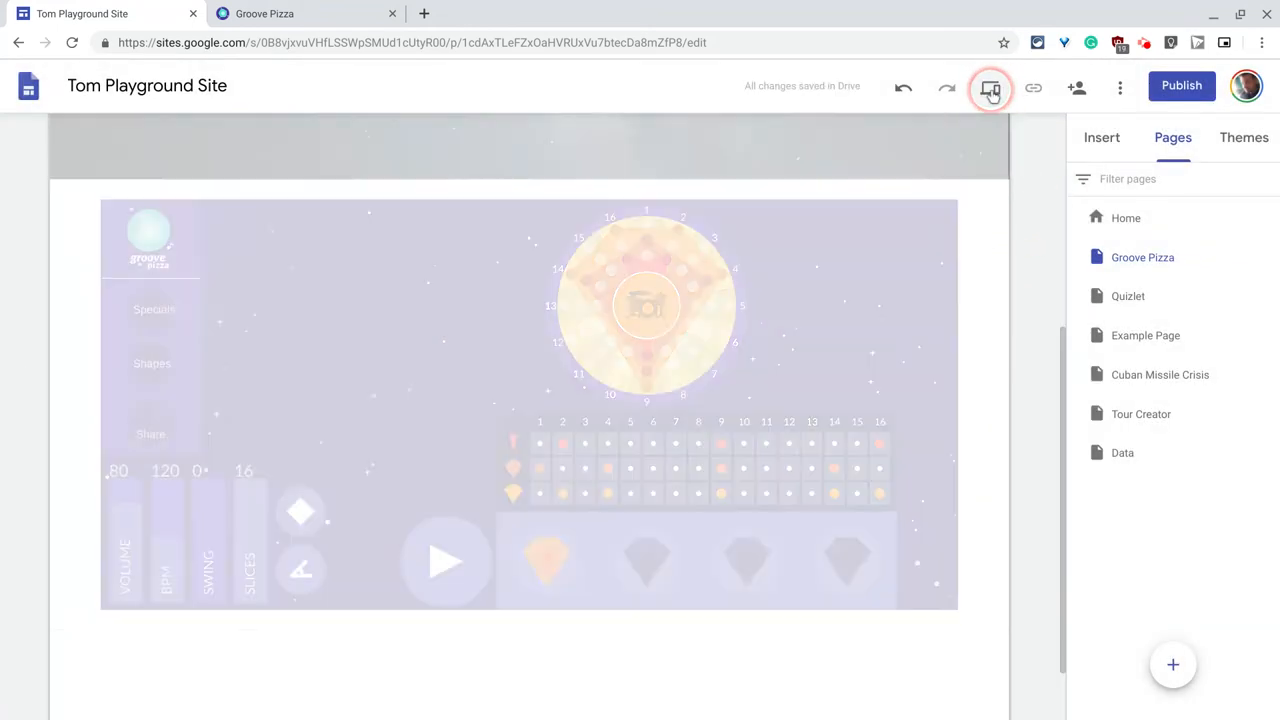
Scroll to the embedded beat app in Preview, play it, then pause.
left_click(990, 87)
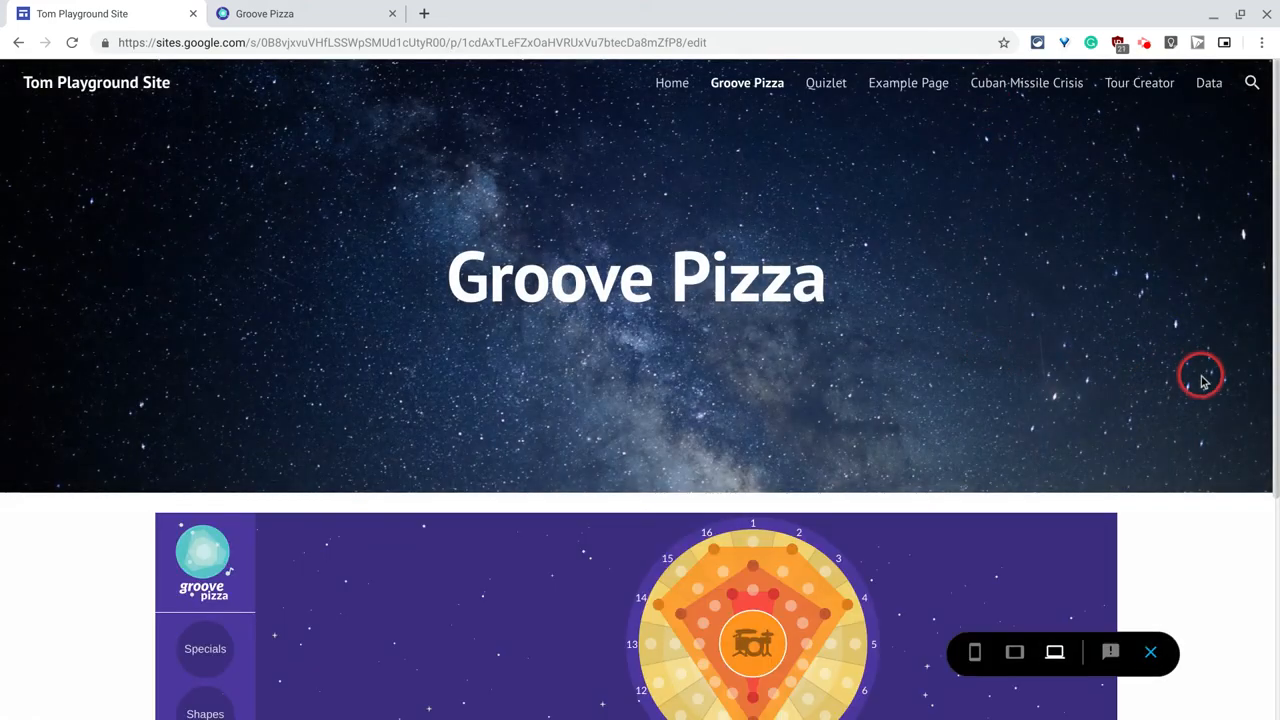
scroll("down", 3)
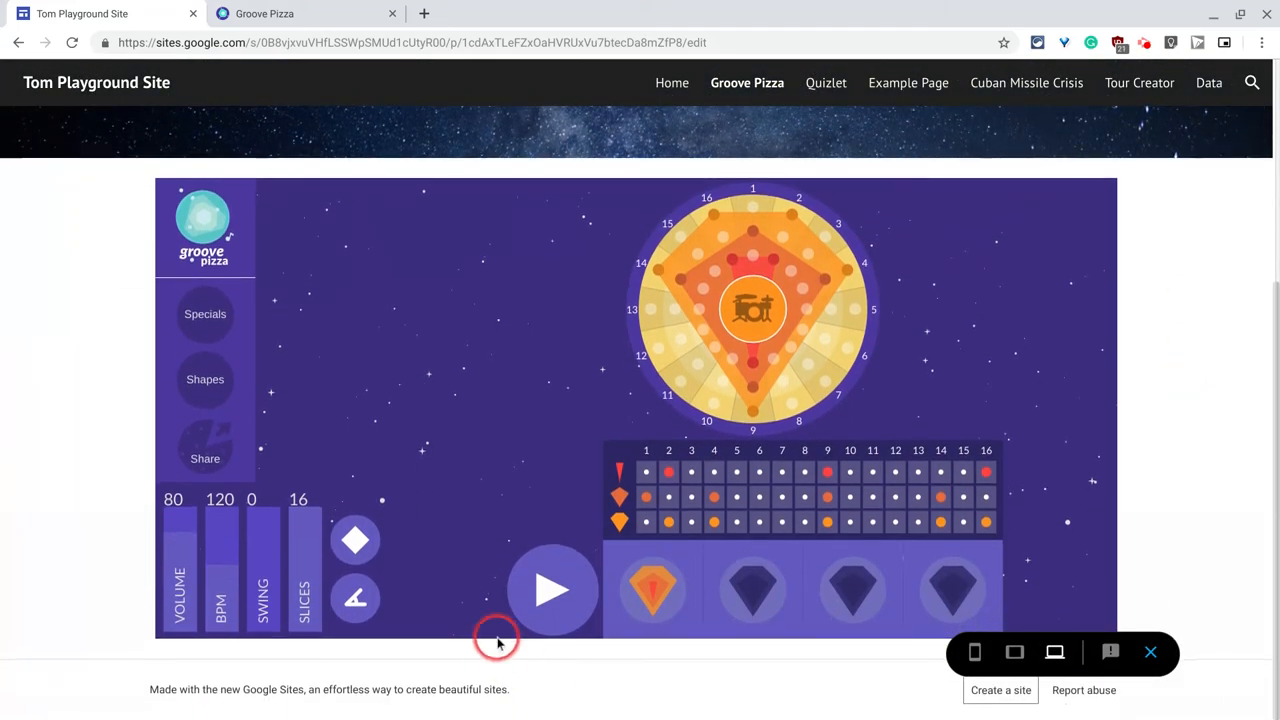
left_click(553, 590)
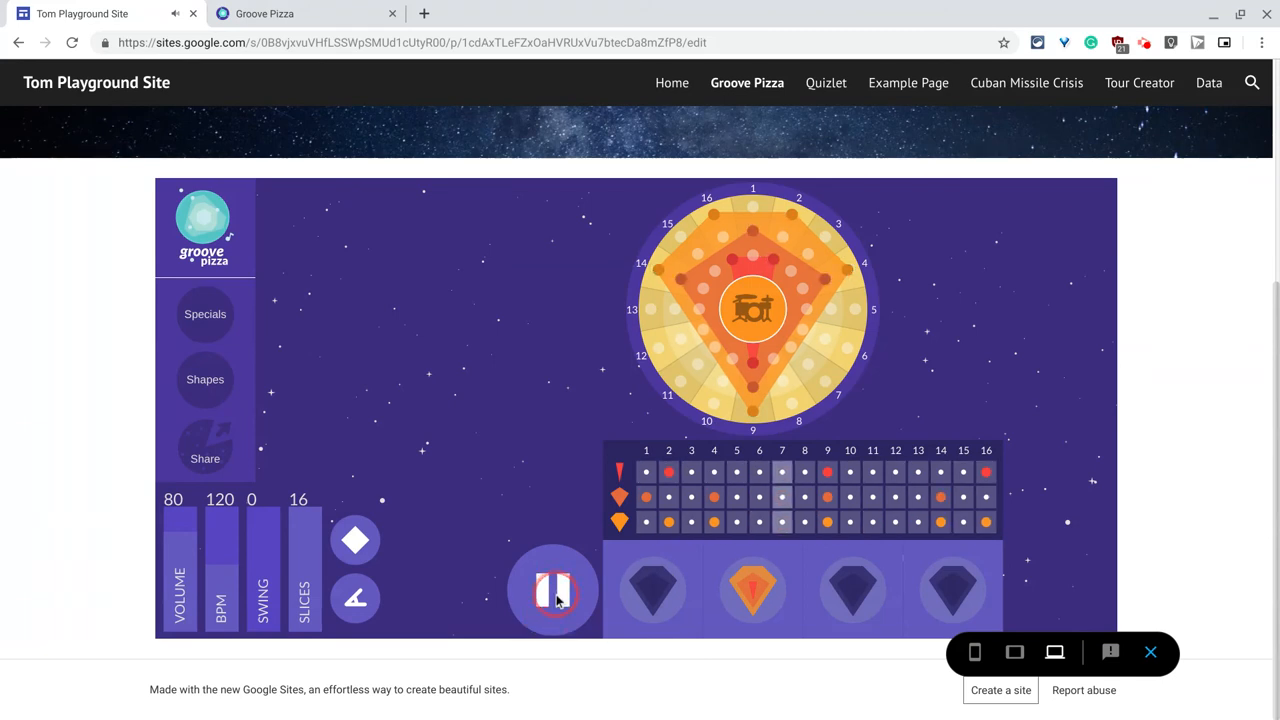
left_click(553, 590)
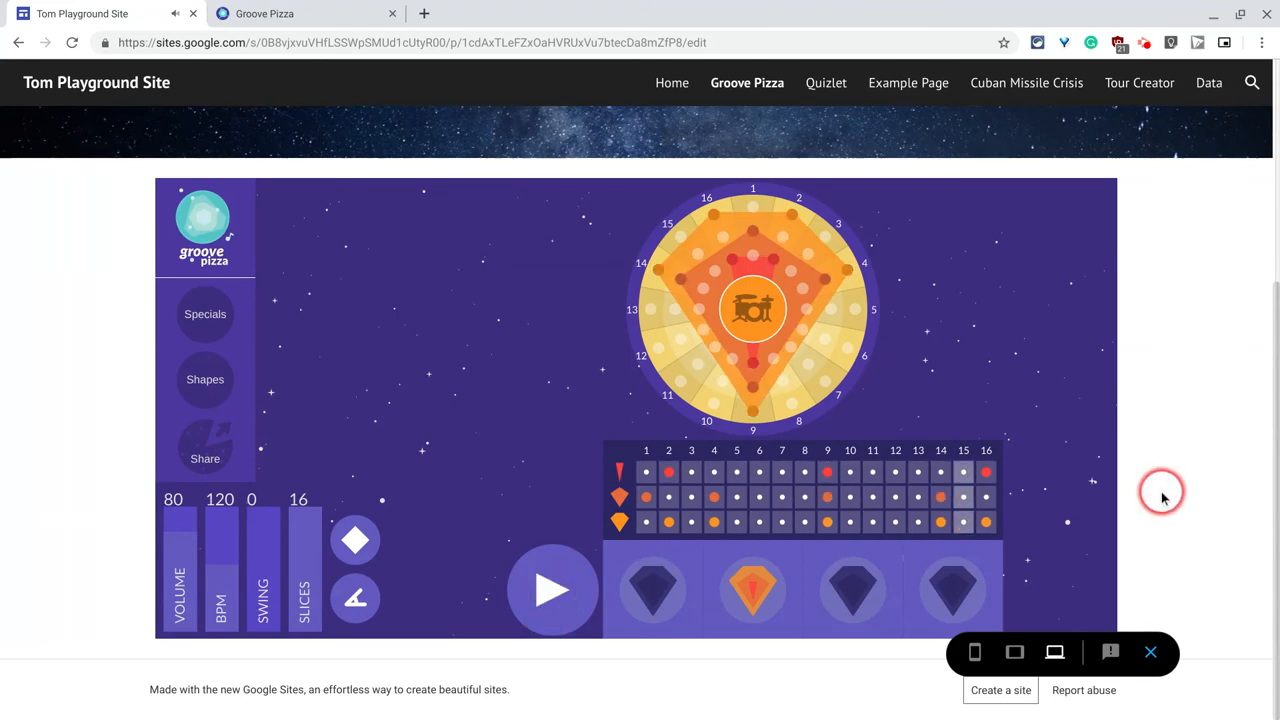